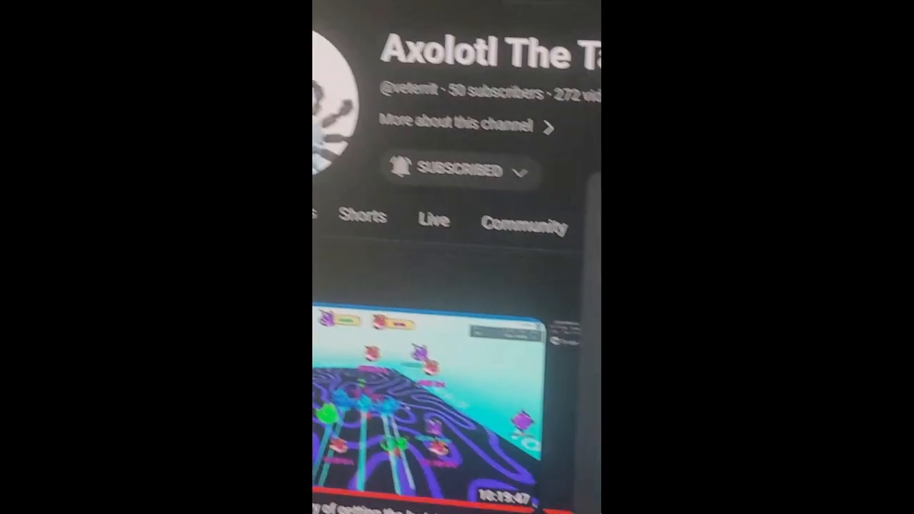
- Show the channel's About details with 272 videos, 7,311 views and Apr 13, 2019 join date
left_click(468, 125)
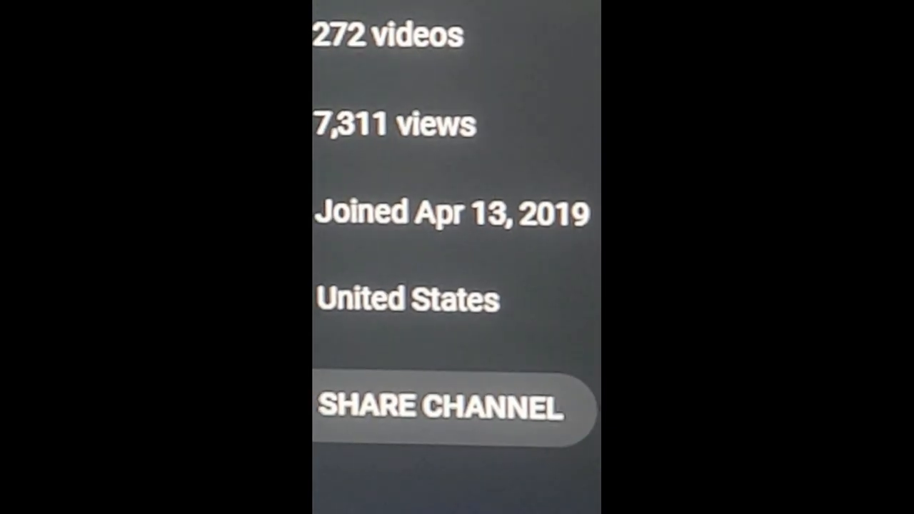
- Dismiss the About panel so the channel home page with its video listings shows again
scroll("up", 3)
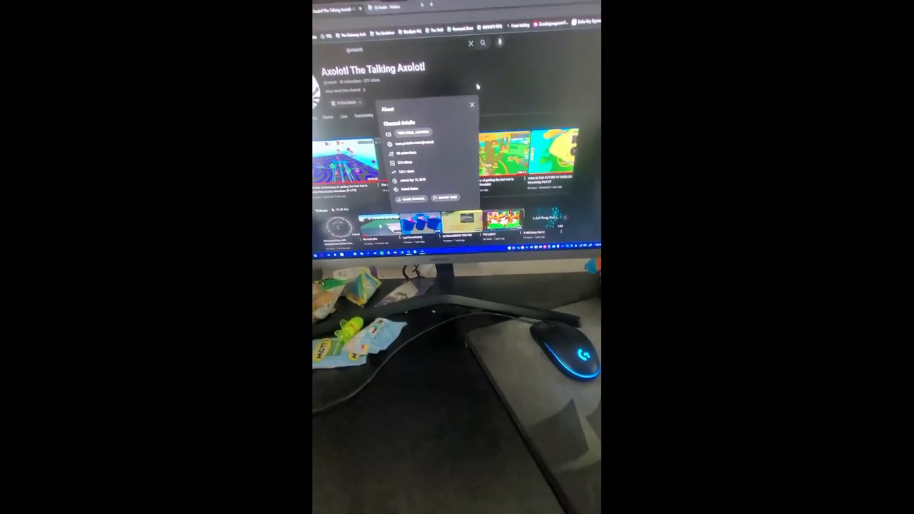
left_click(457, 106)
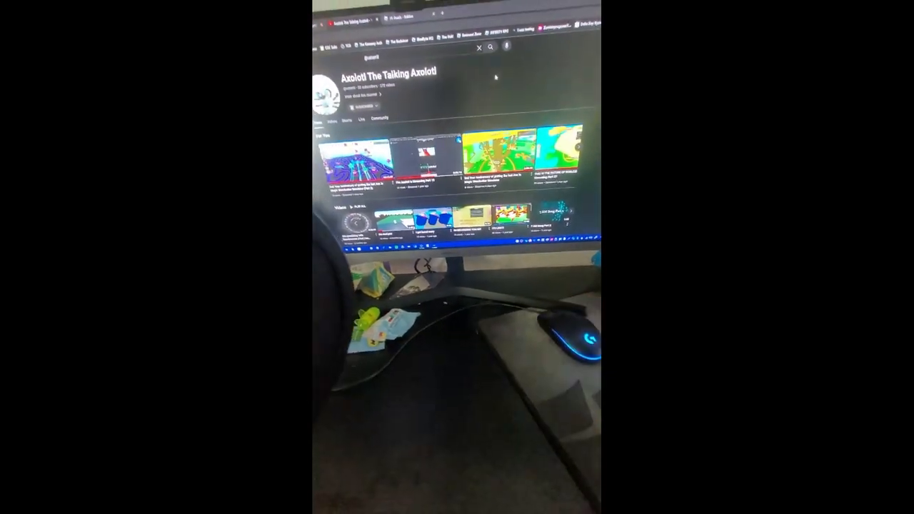